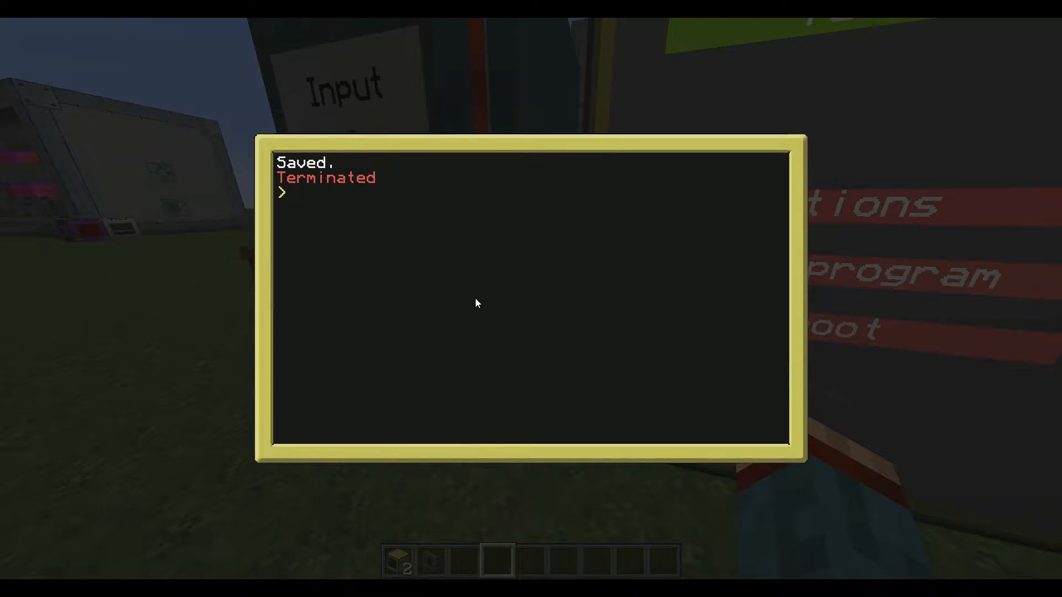
Clear the terminal, list files, and fetch pastebin script k3Vtpv3f saved as git
type("clear")
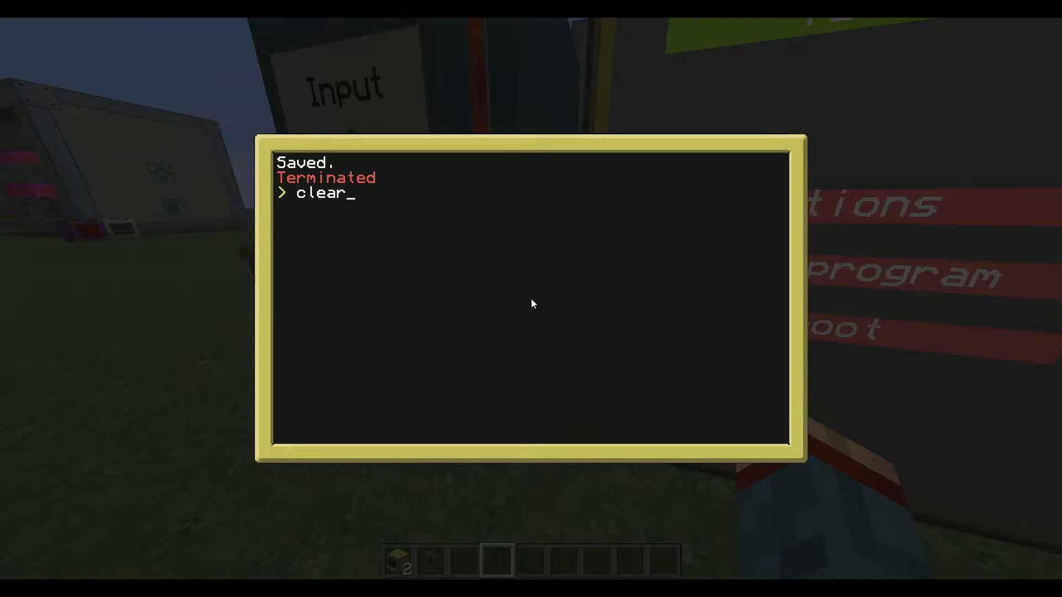
type("ls")
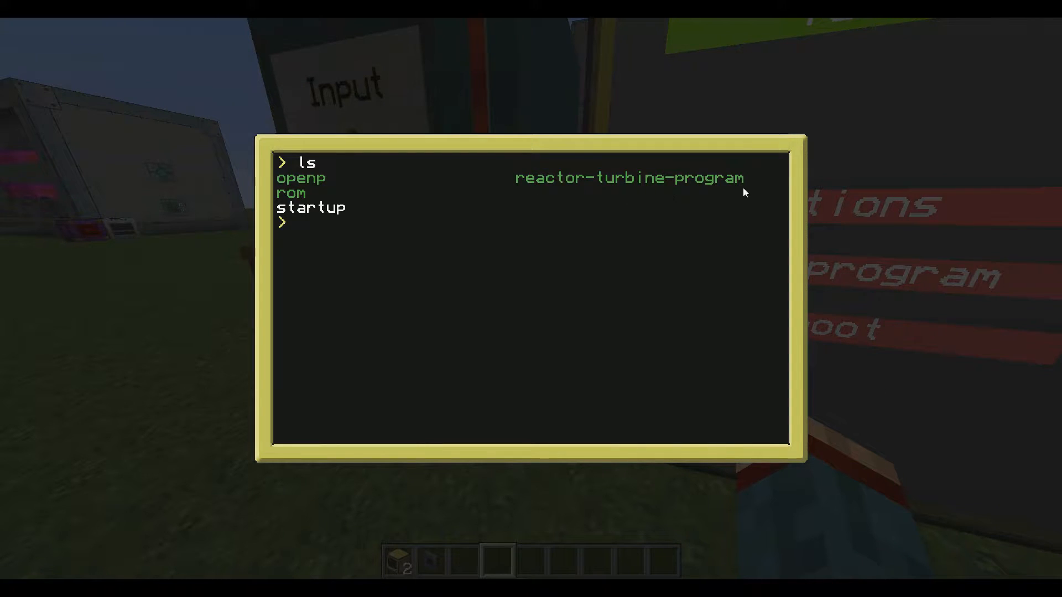
type("-")
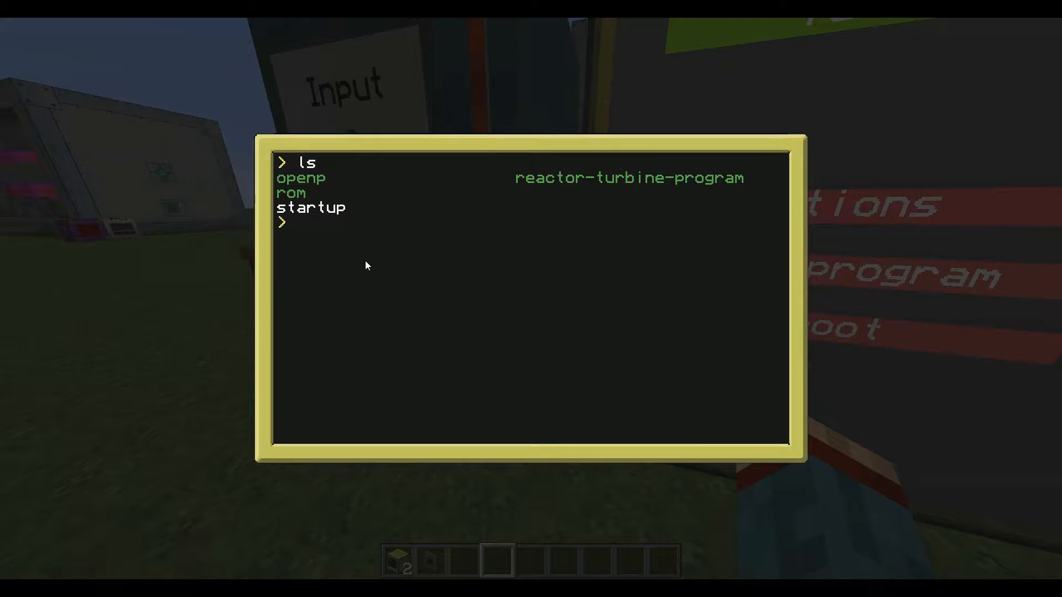
type("pastebin get")
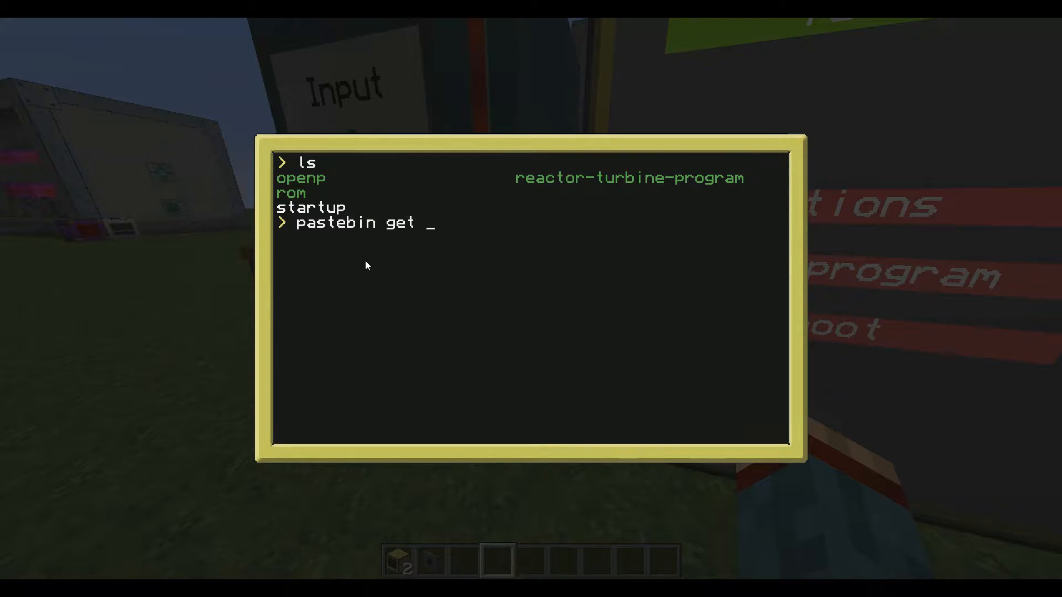
type("k3Vtpv3f")
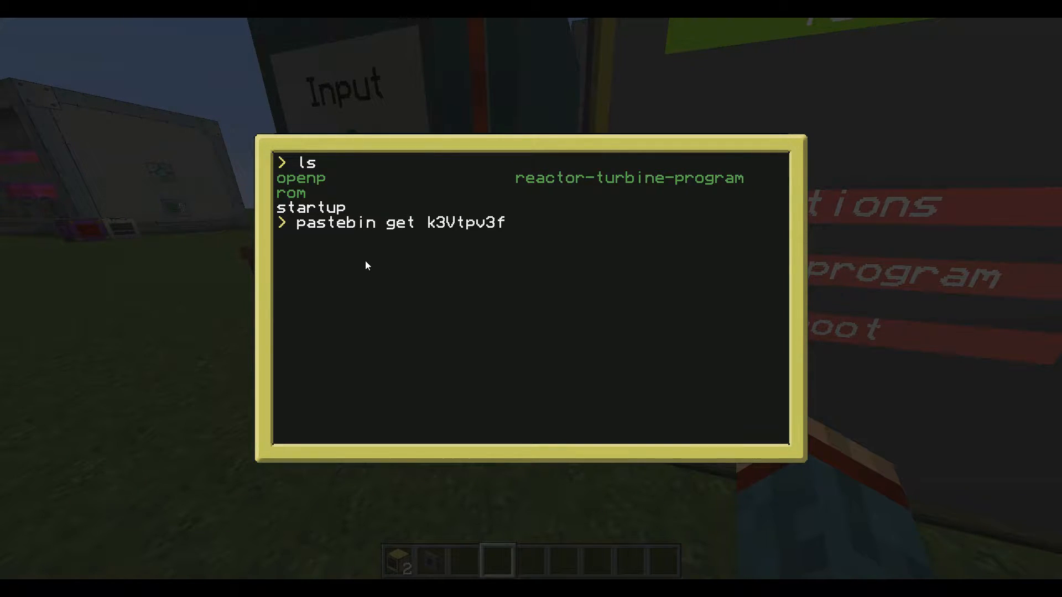
type("git")
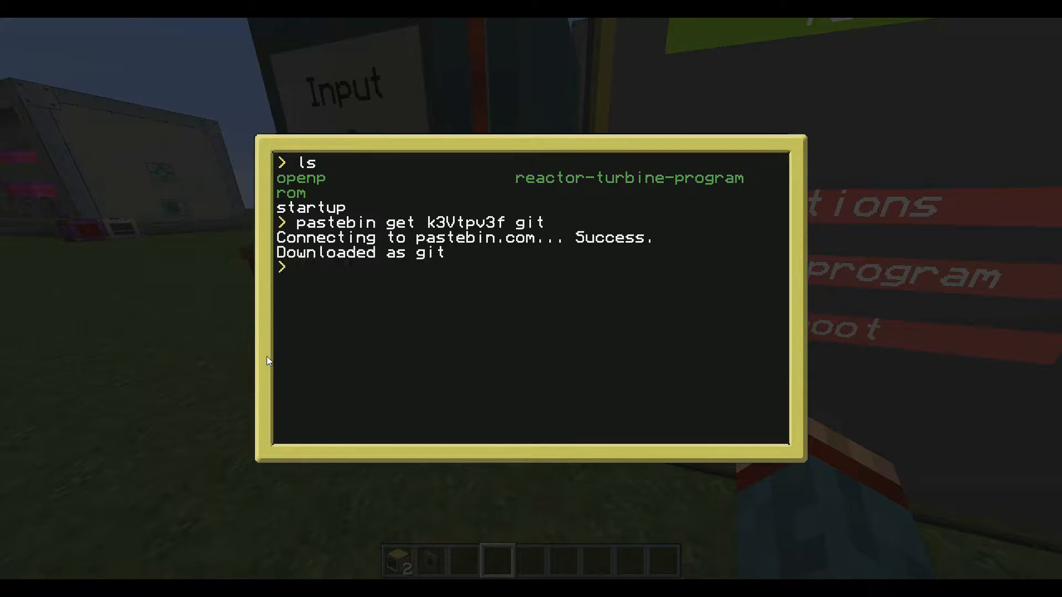
type("git")
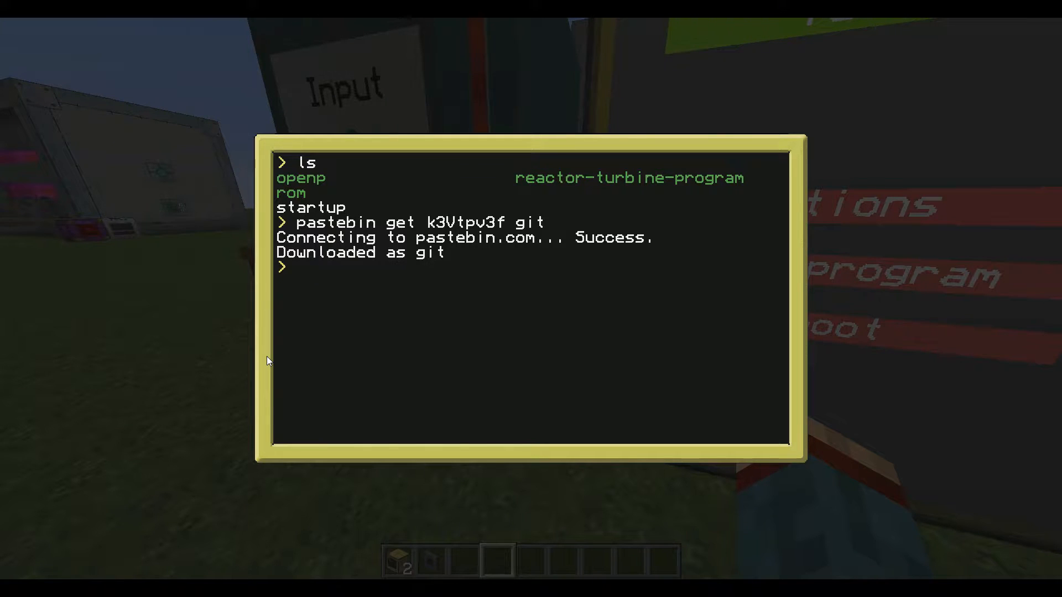
Edit the git script so selectInstaller reads "beta" instead of "release" and save it
type("edit git")
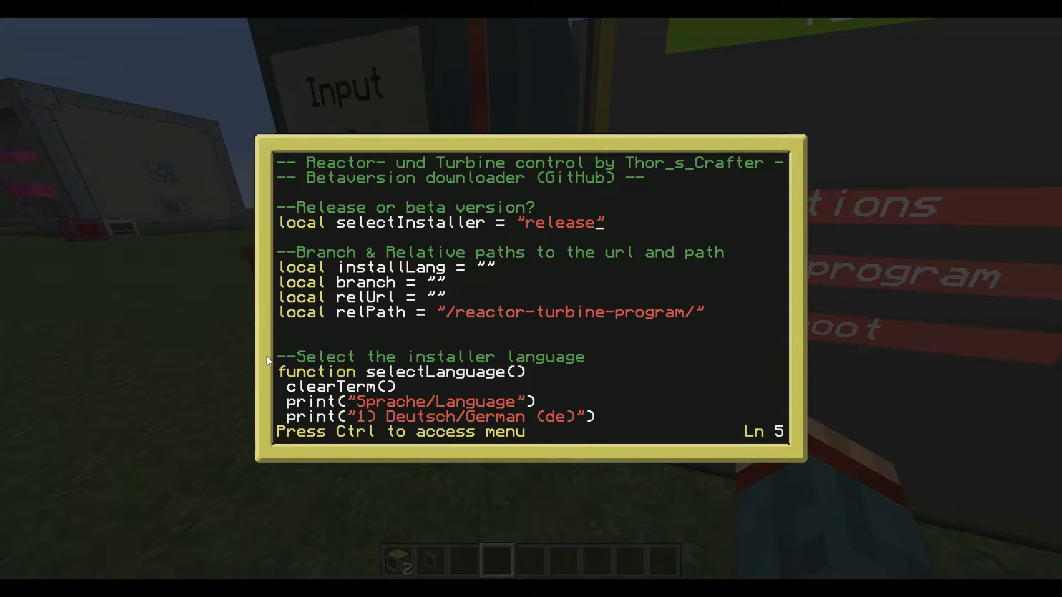
key("BackSpace")
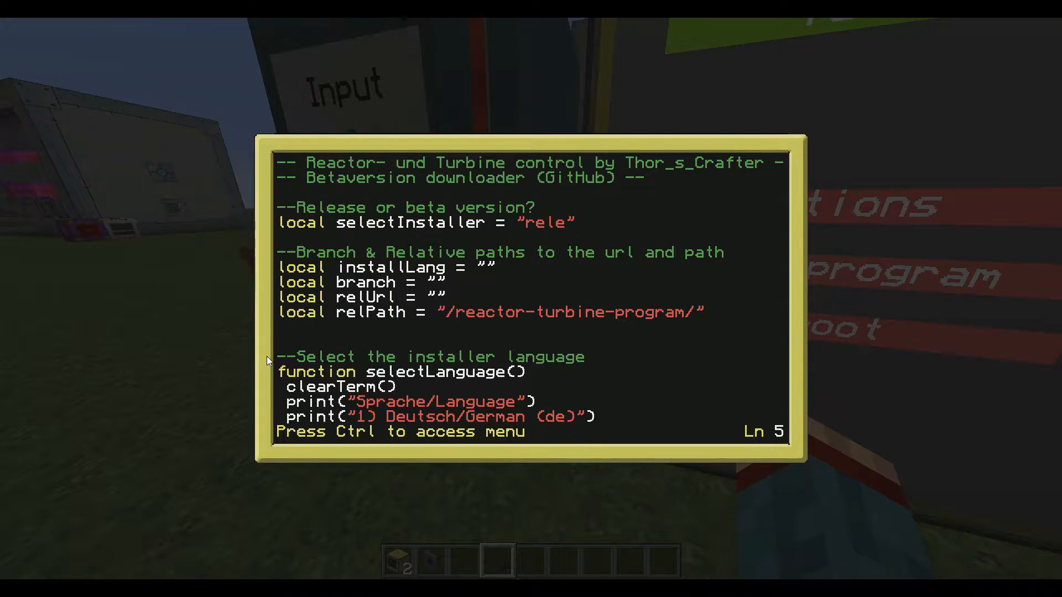
type("beta")
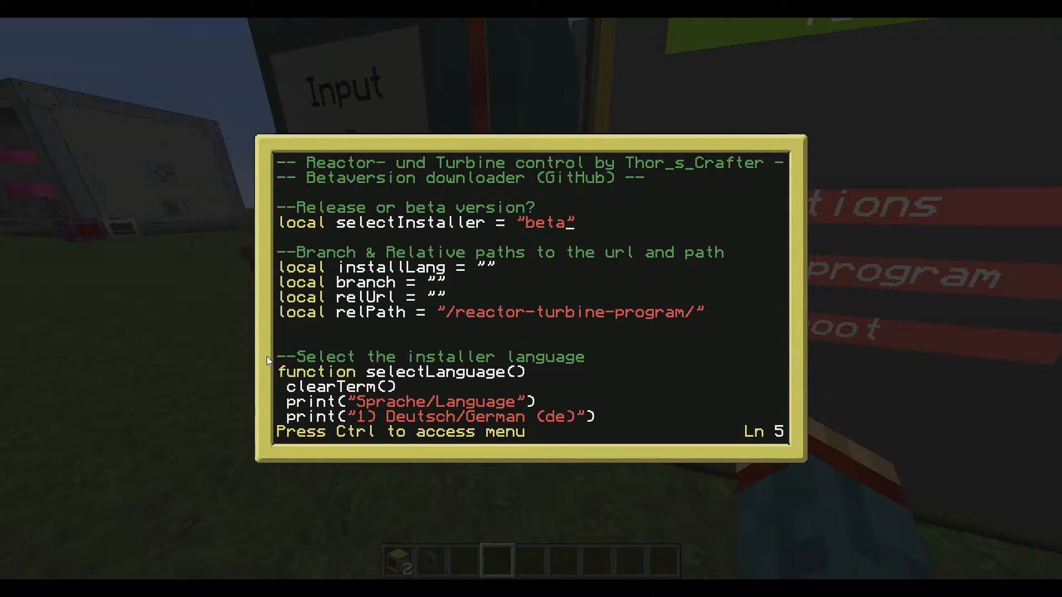
type("rea")
type("git")
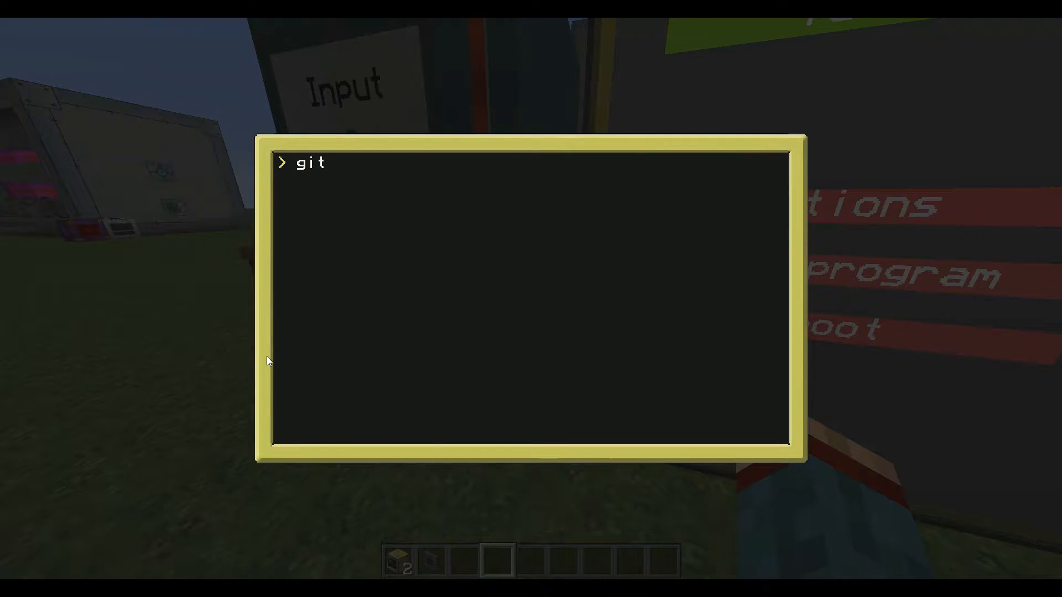
Run git, choose language 2 (English), and answer y to labelling the computer and to startup
key("enter")
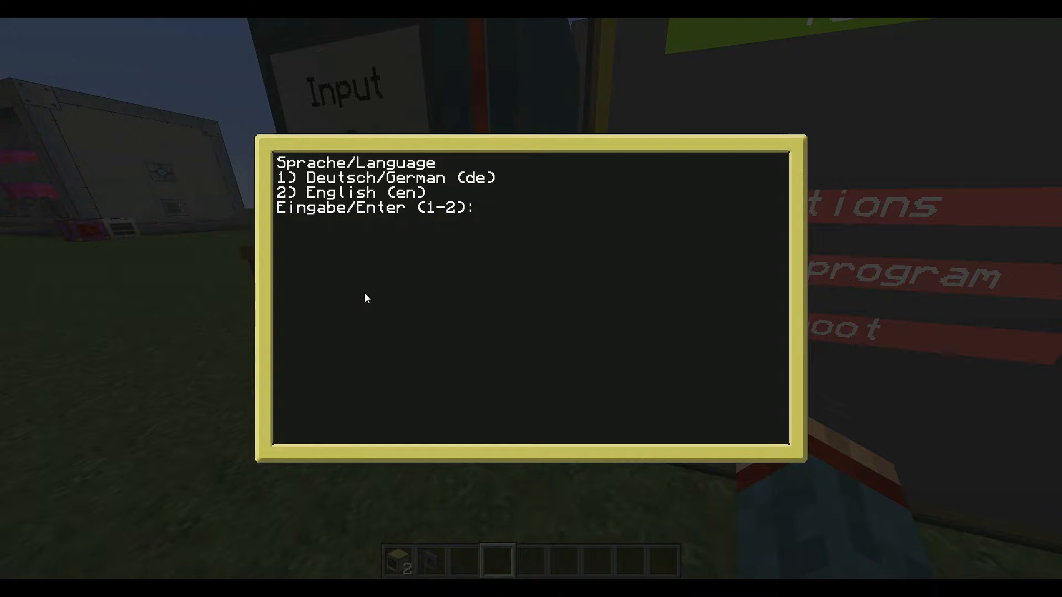
type("2")
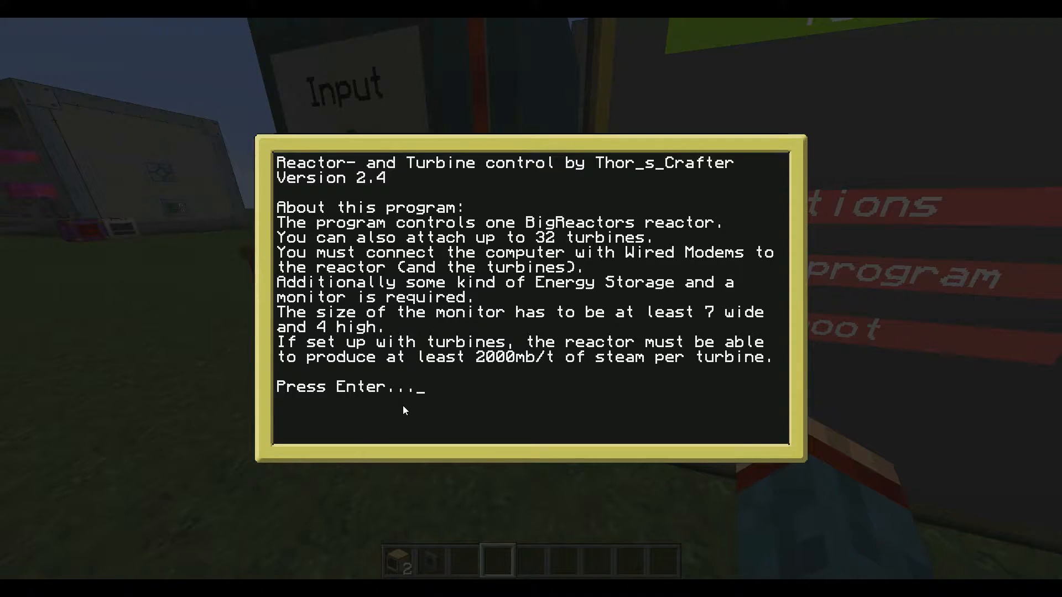
key("Enter")
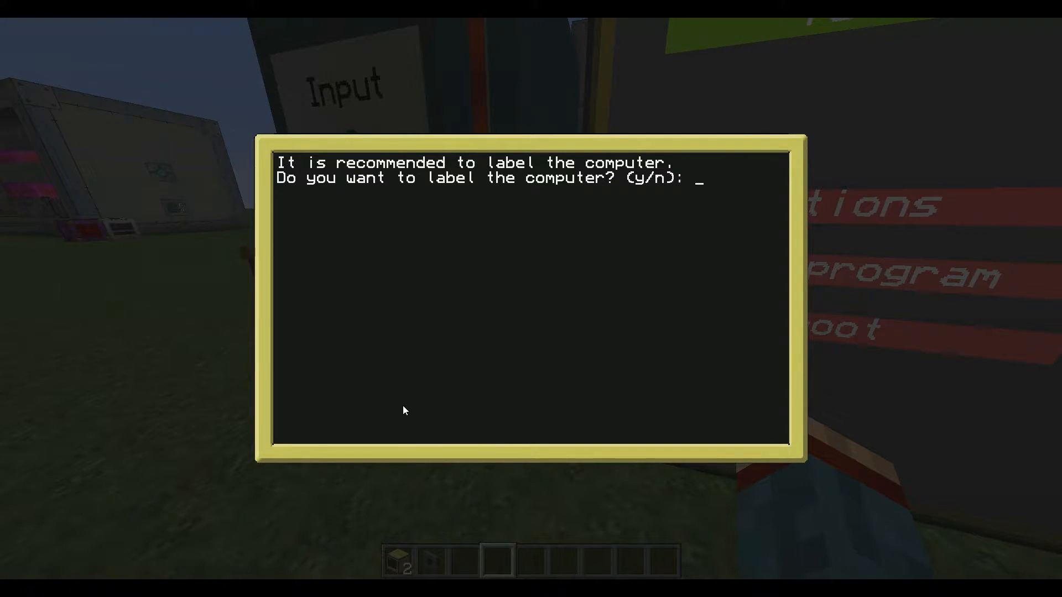
type("y")
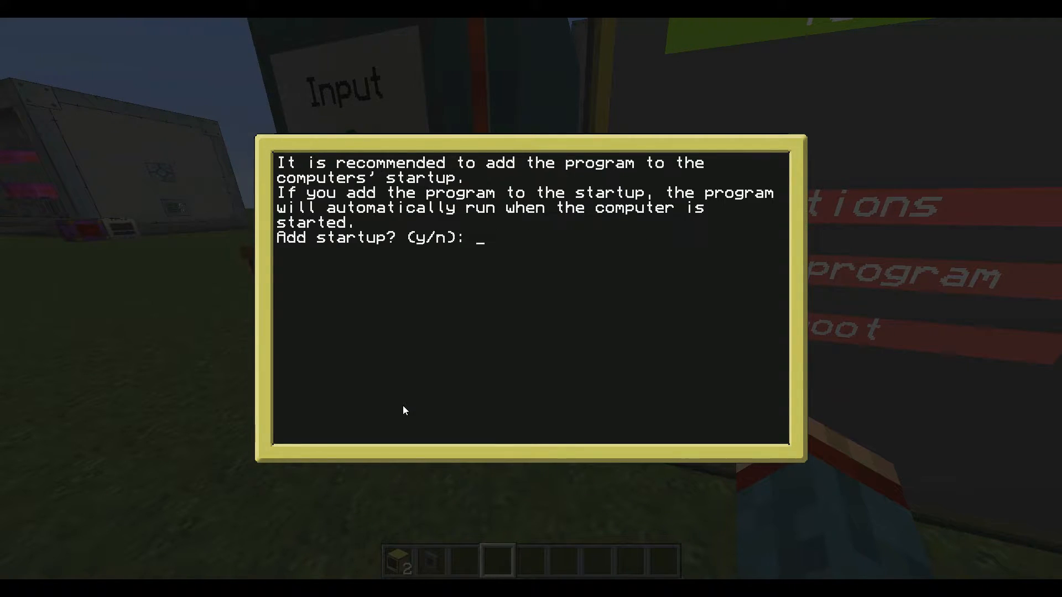
type("y")
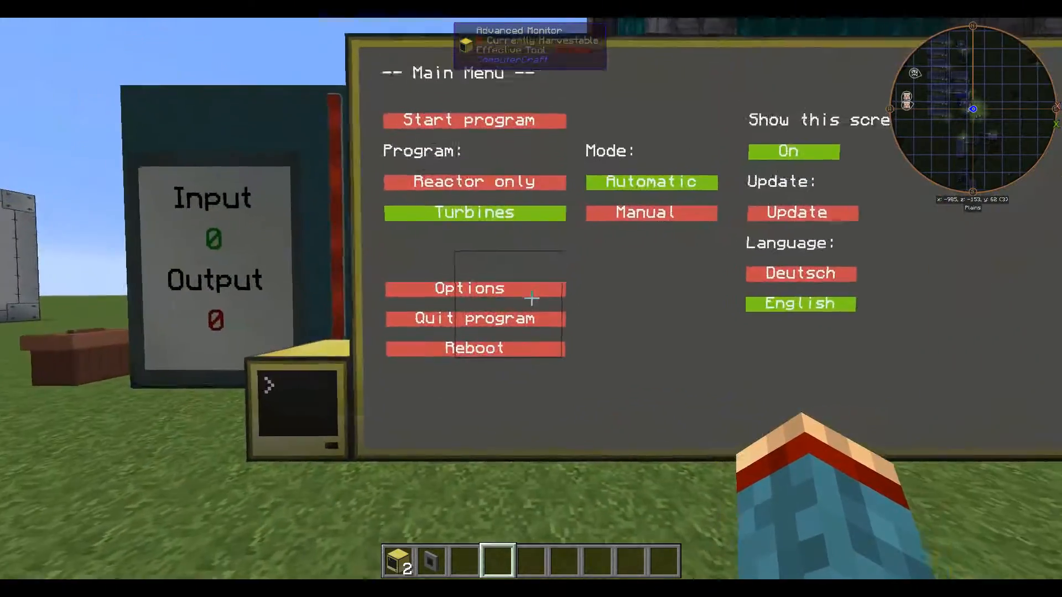
Choose Options on the monitor's main menu before visiting the turbine controller
left_click(468, 288)
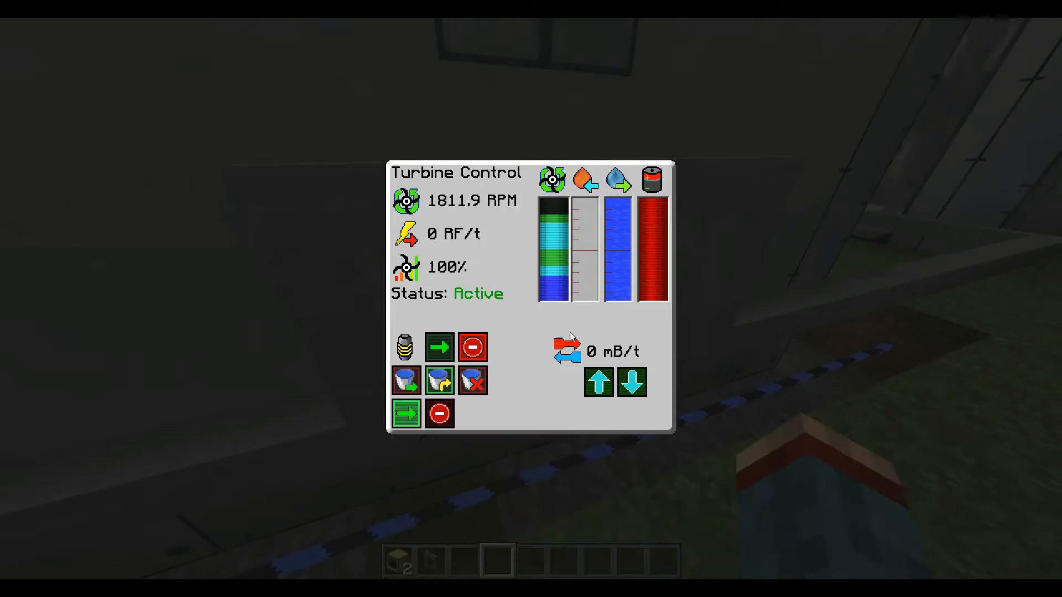
Adjust Max Flow Rate to 2000 mB/t in the Turbine Control GUI and leave the panel
left_click(598, 384)
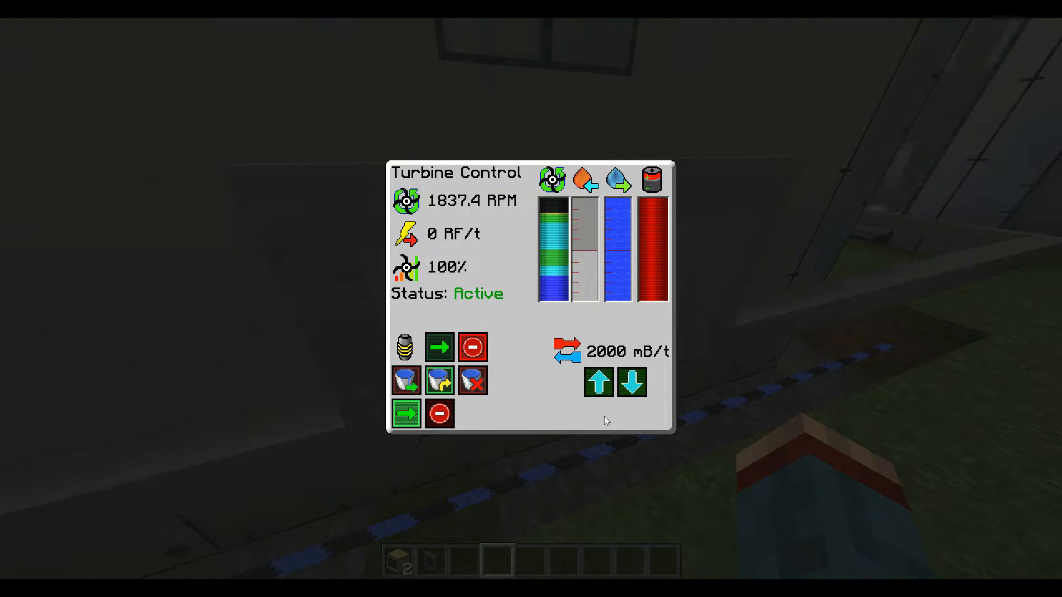
left_click(631, 383)
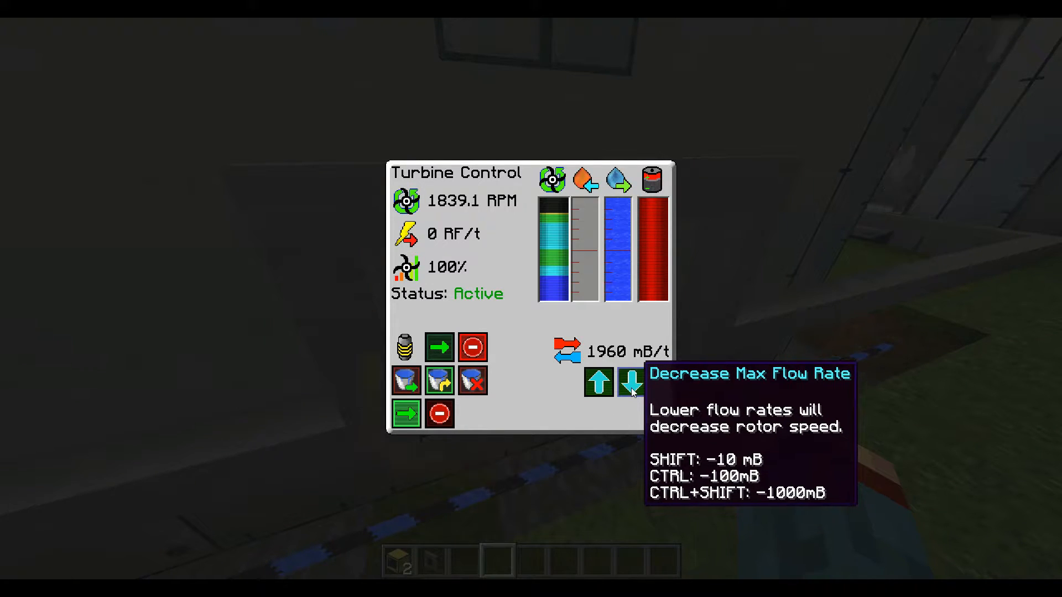
mouse_move(590, 313)
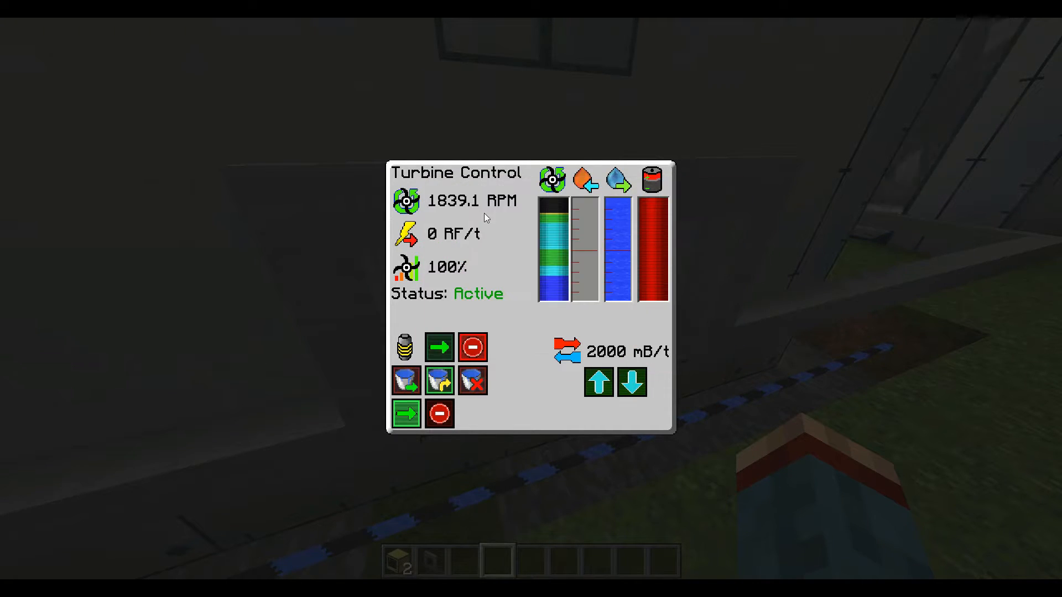
key("Escape")
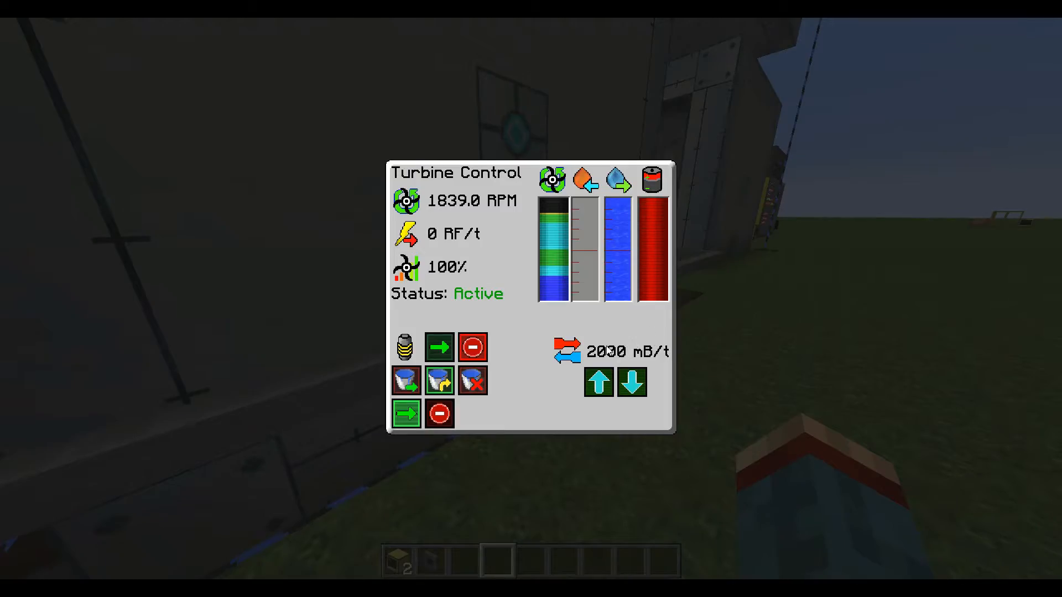
key("Escape")
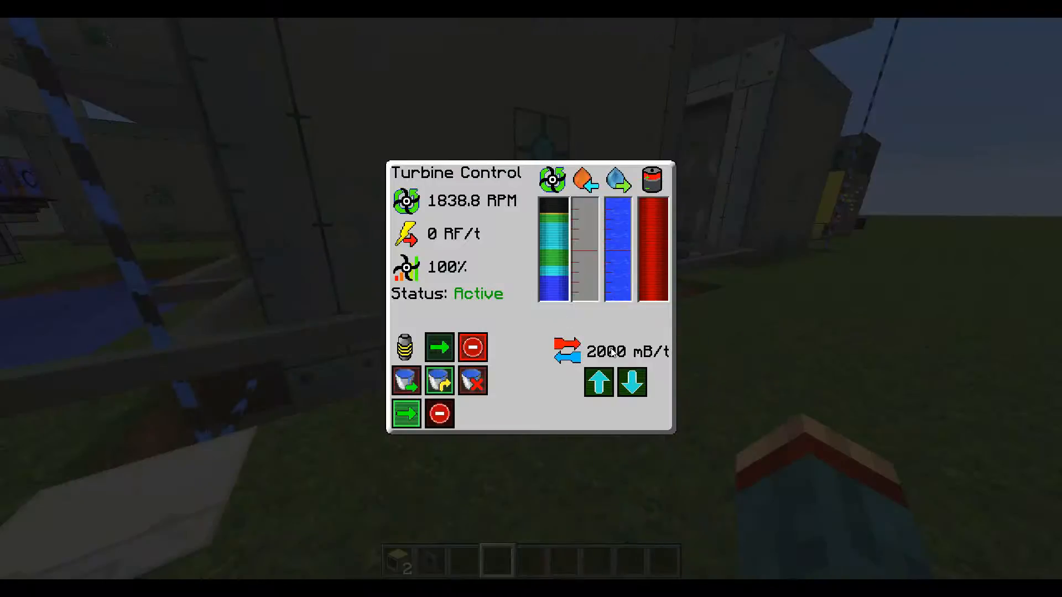
key("Escape")
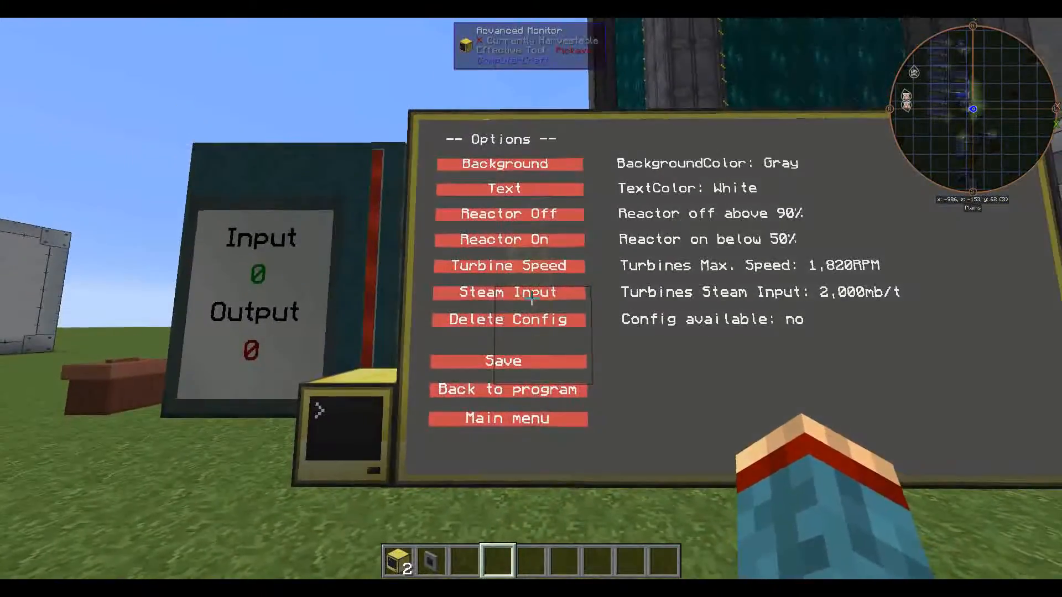
Raise Steam Input by +1000 to 2,000 mb/t, then go back to the running program
left_click(507, 292)
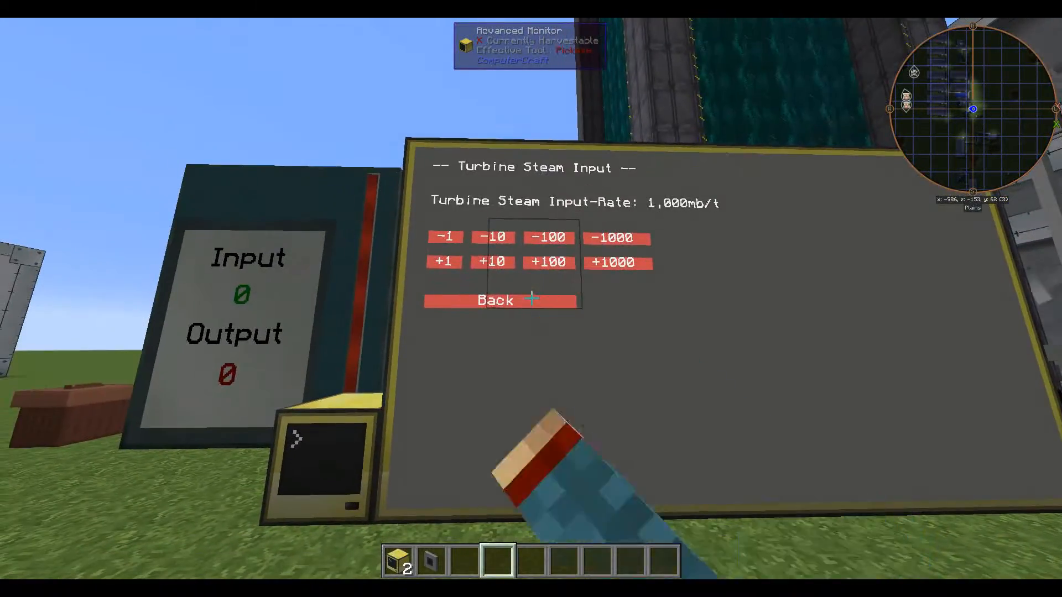
left_click(494, 300)
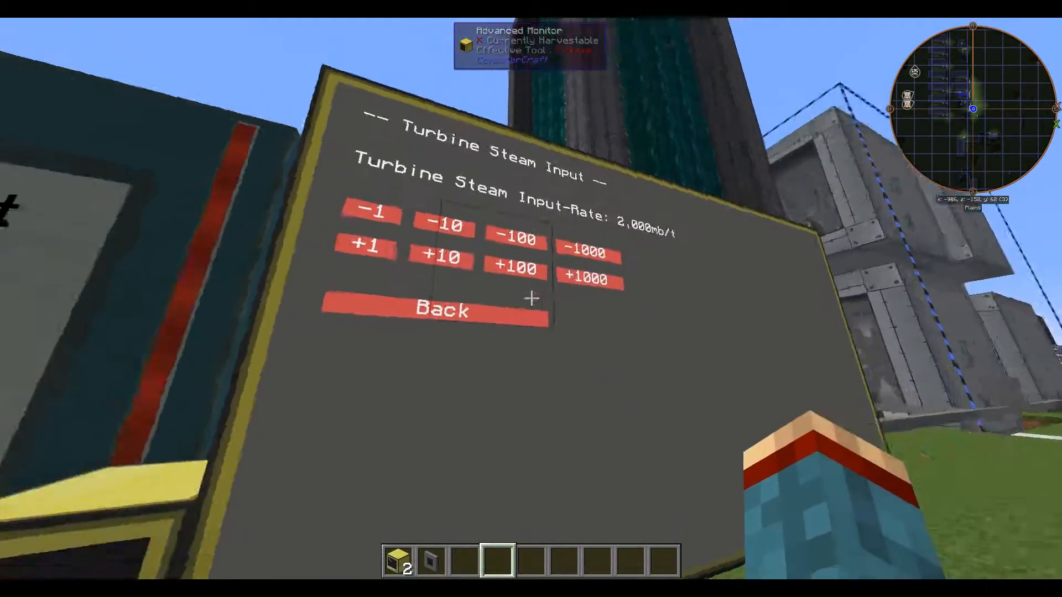
left_click(442, 310)
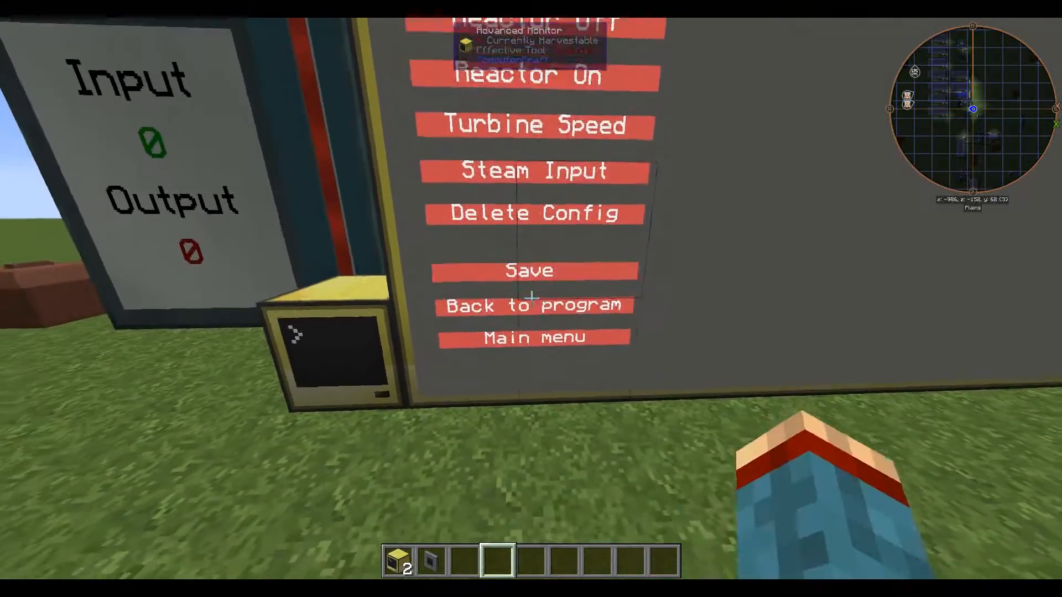
left_click(533, 337)
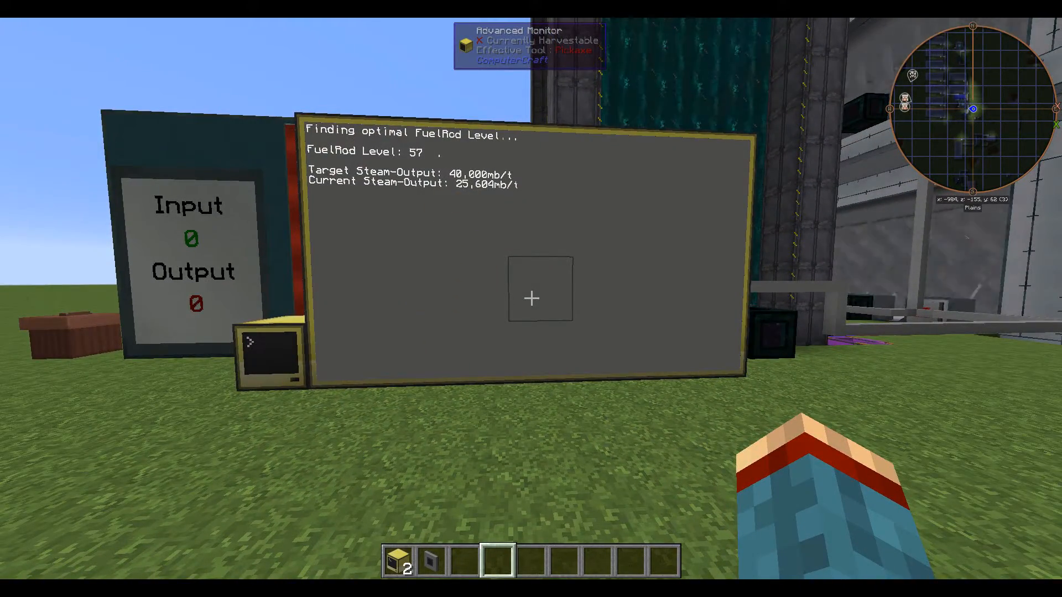
mouse_move(531, 299)
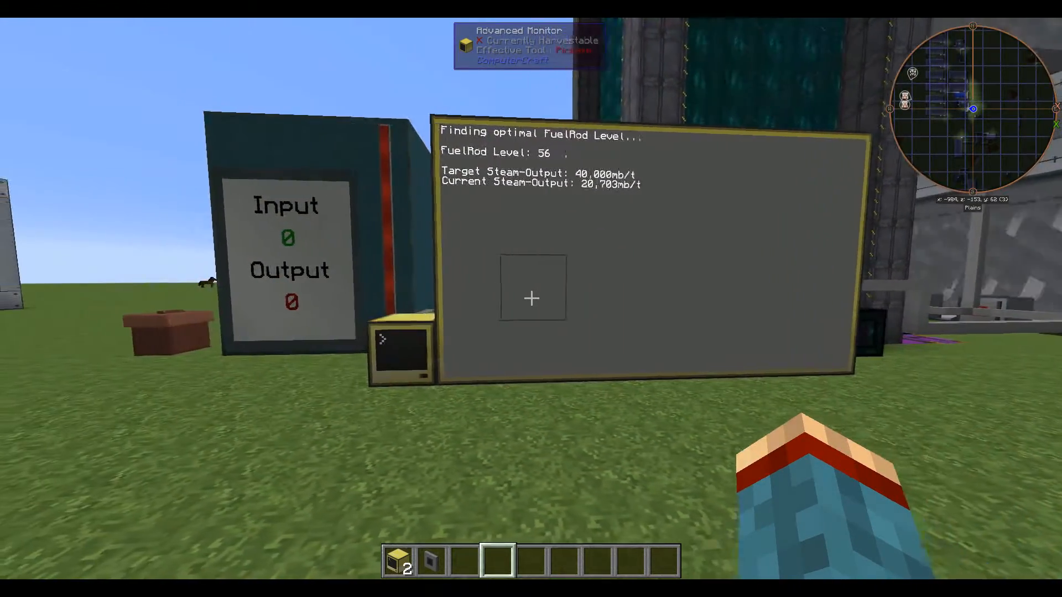
mouse_move(531, 299)
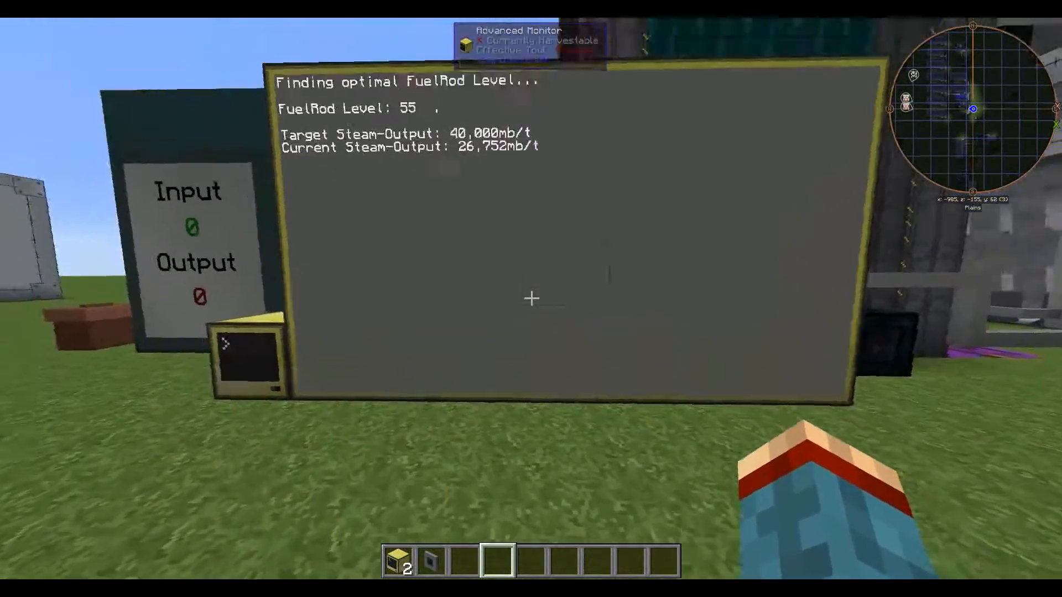
mouse_move(530, 299)
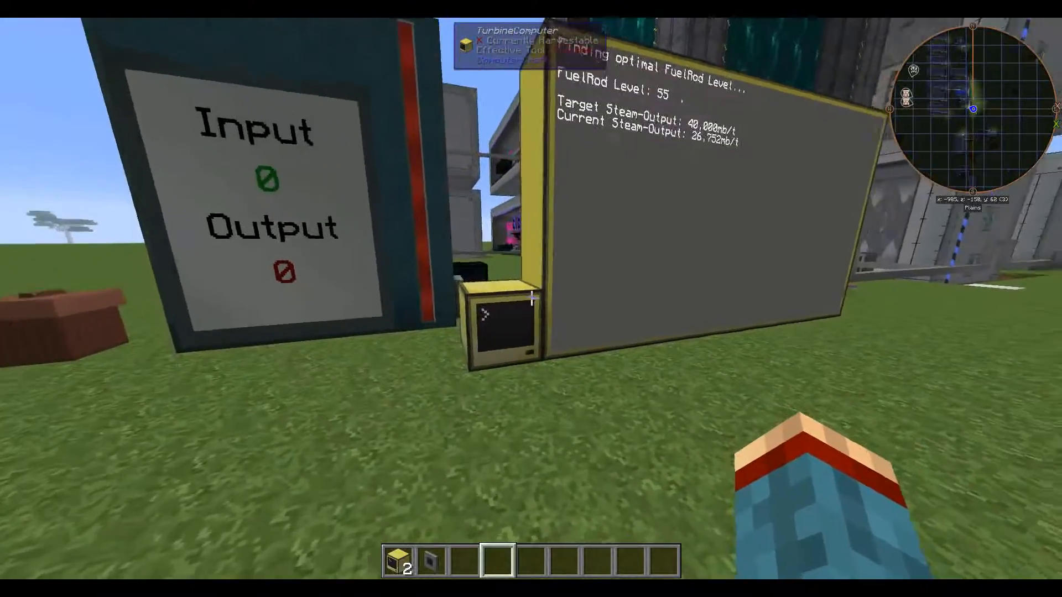